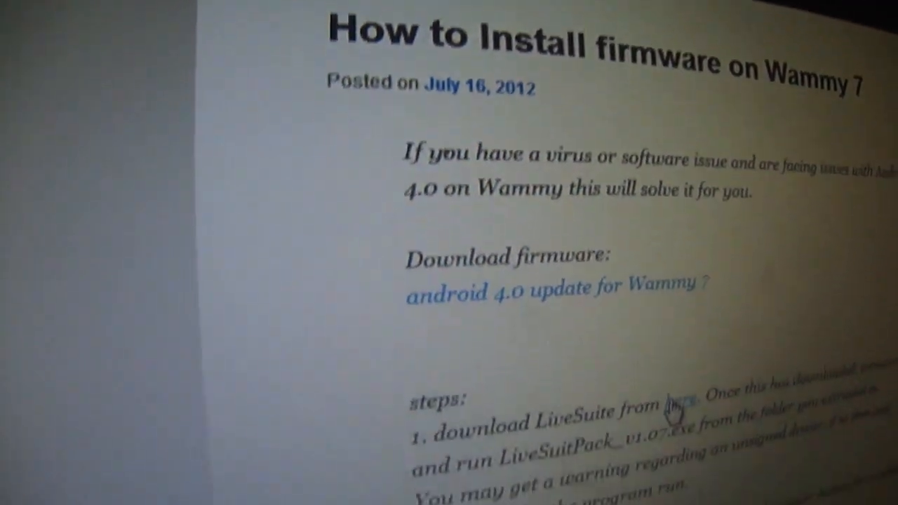
Scroll further down the Wammy firmware install guide before switching to Explorer.
scroll(down, 3)
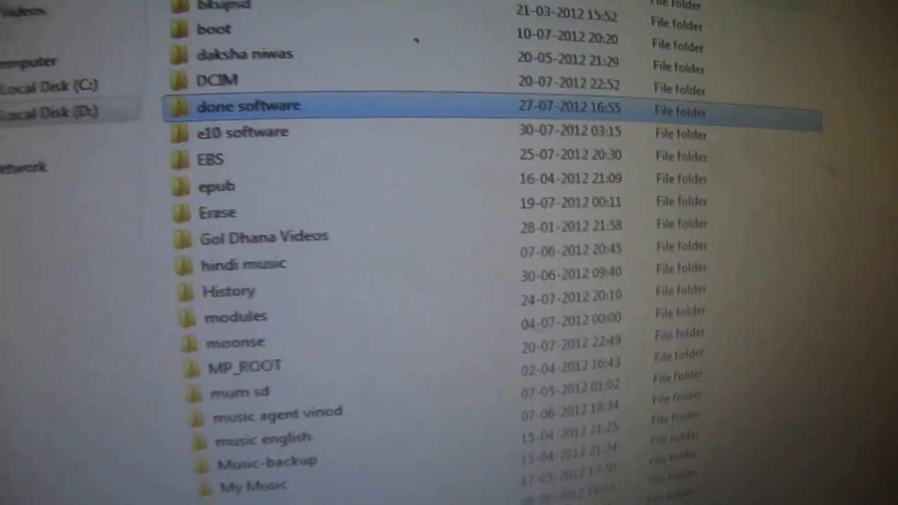
Navigate from drive D: through a10 firware and A10 工具 into the production tools folder.
double_click(247, 105)
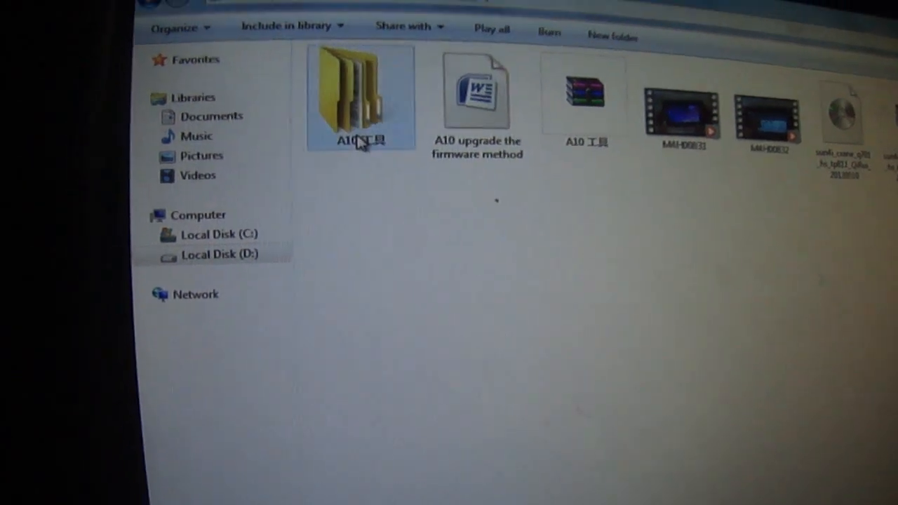
double_click(359, 96)
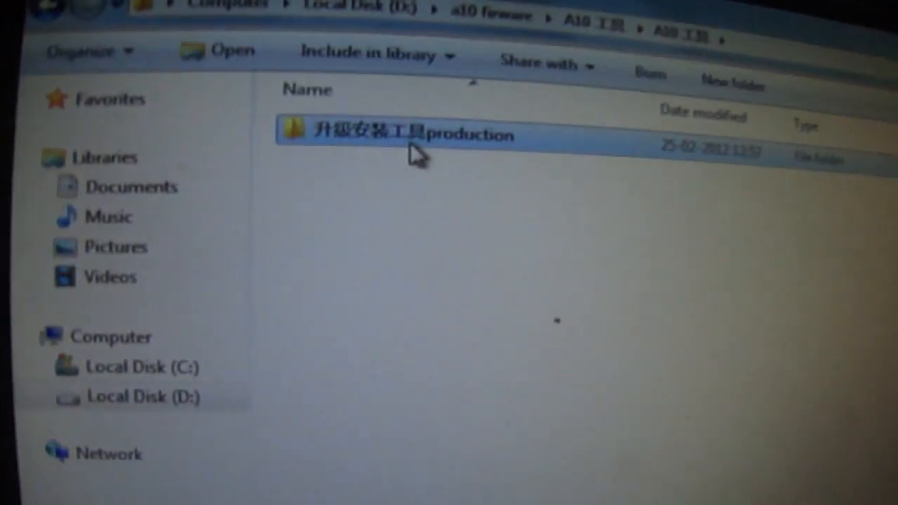
double_click(400, 135)
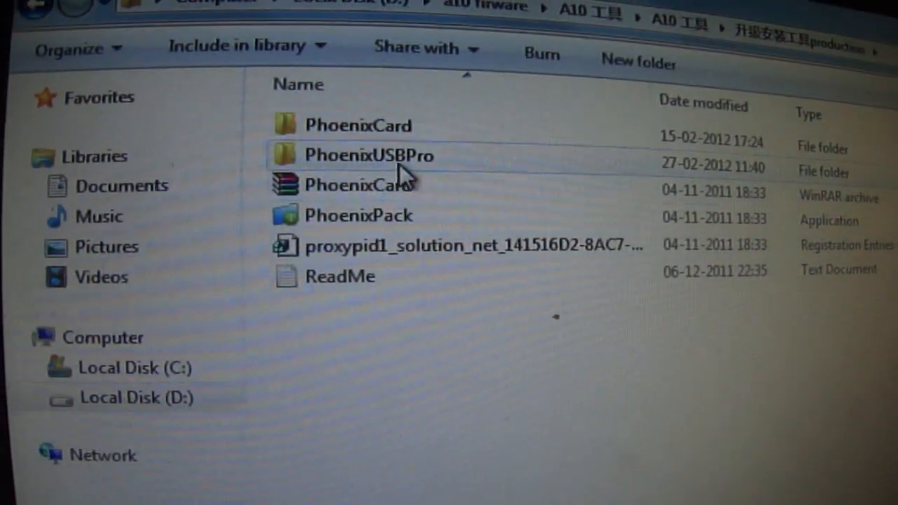
Enter the PhoenixUSBPro folder and launch PhoenixUSBPro.exe.
click(368, 155)
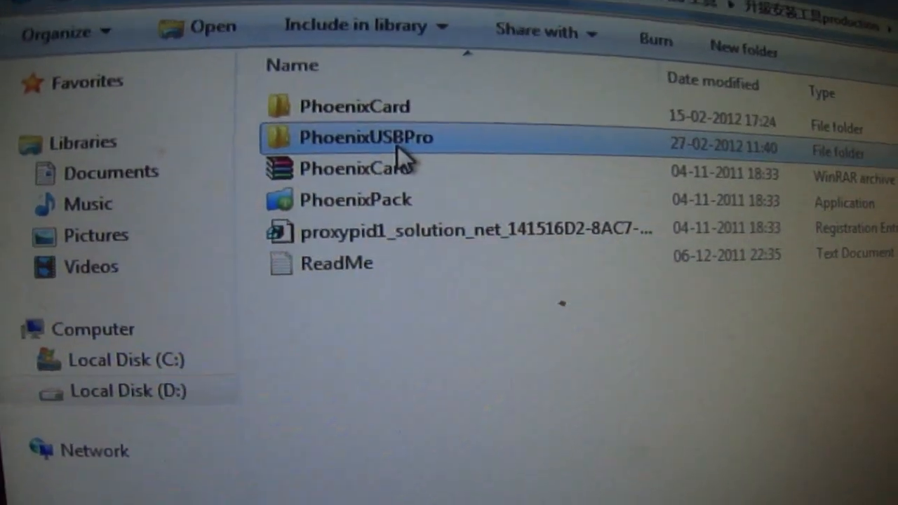
double_click(368, 138)
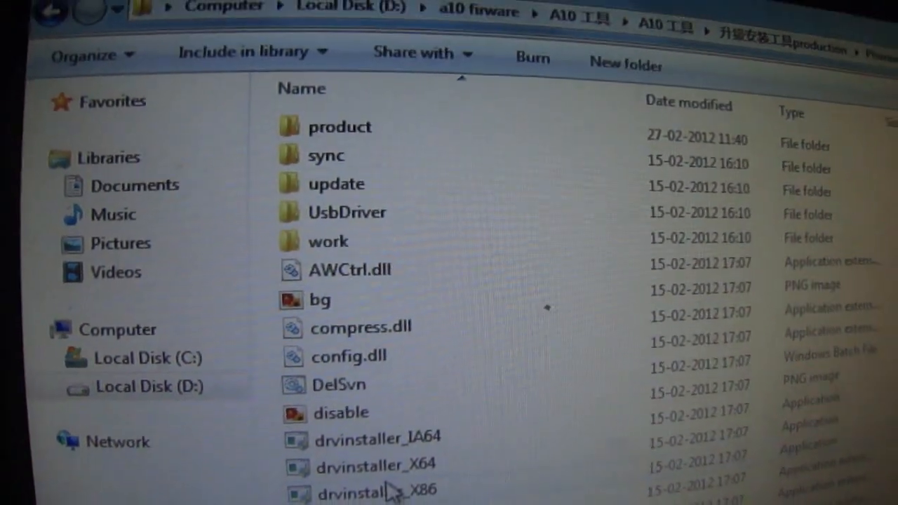
scroll(down, 3)
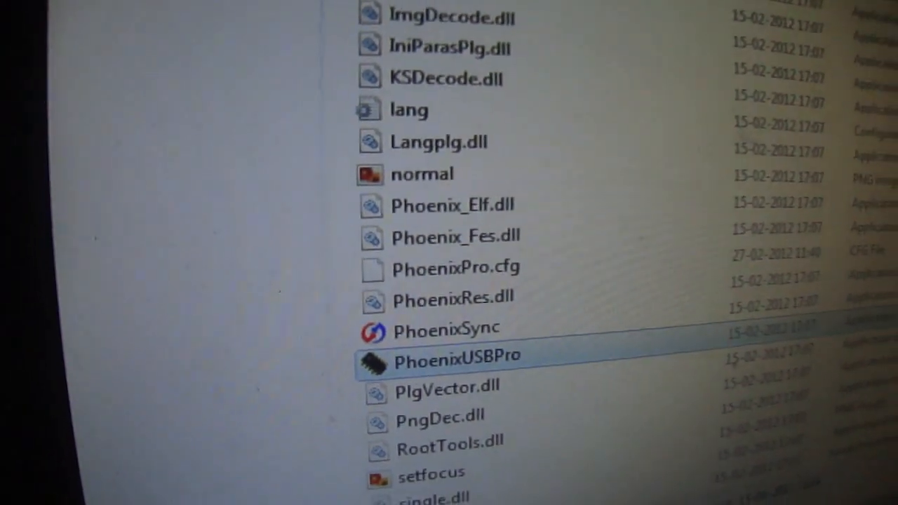
double_click(457, 354)
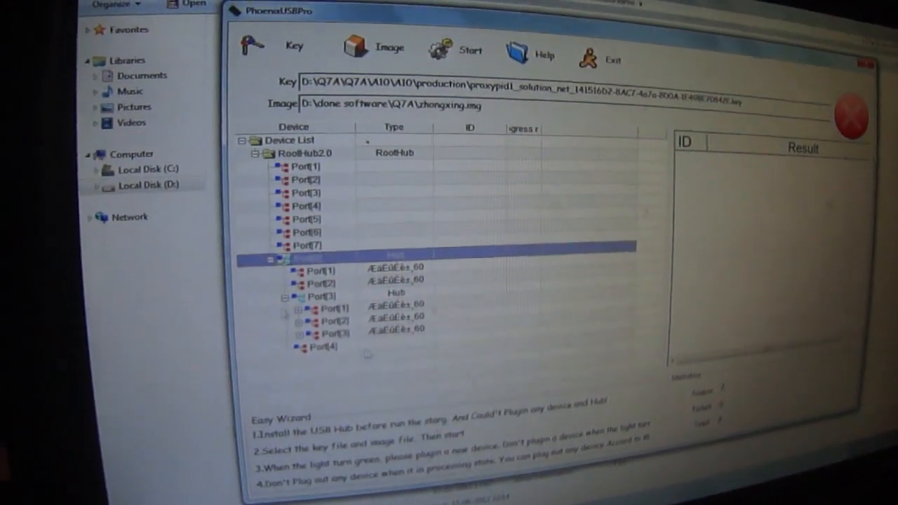